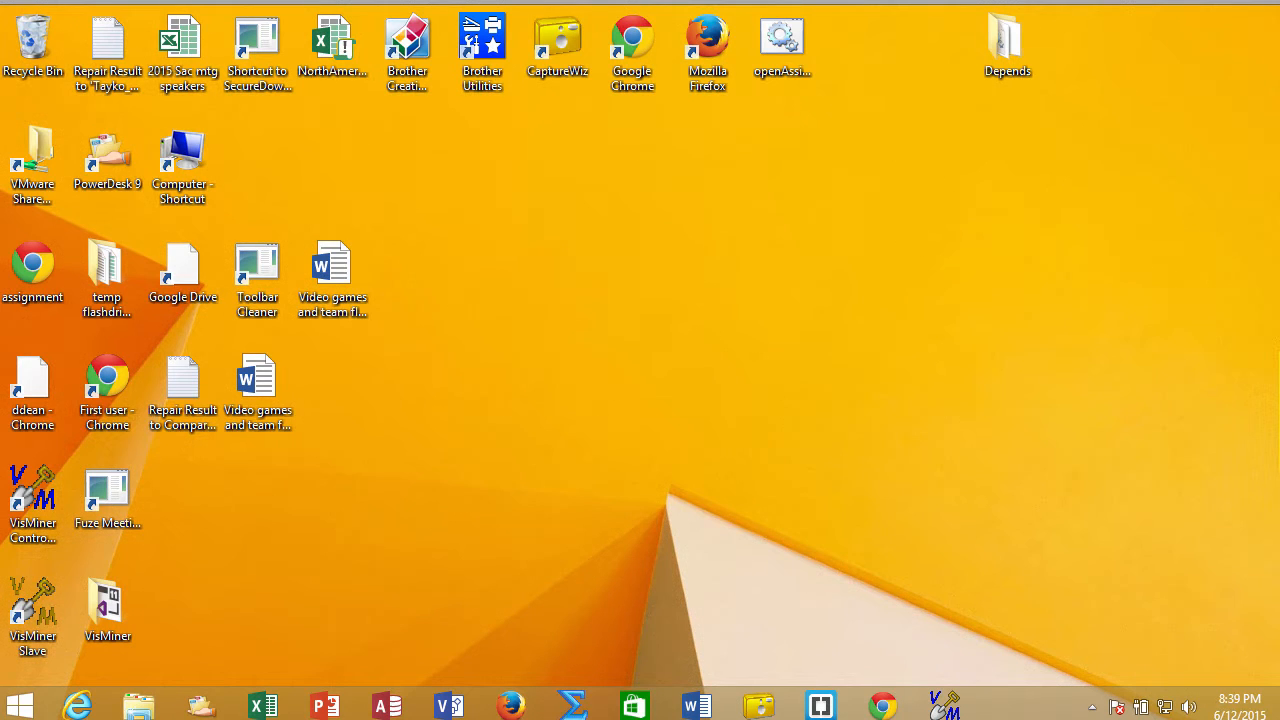
mouse_move(944, 704)
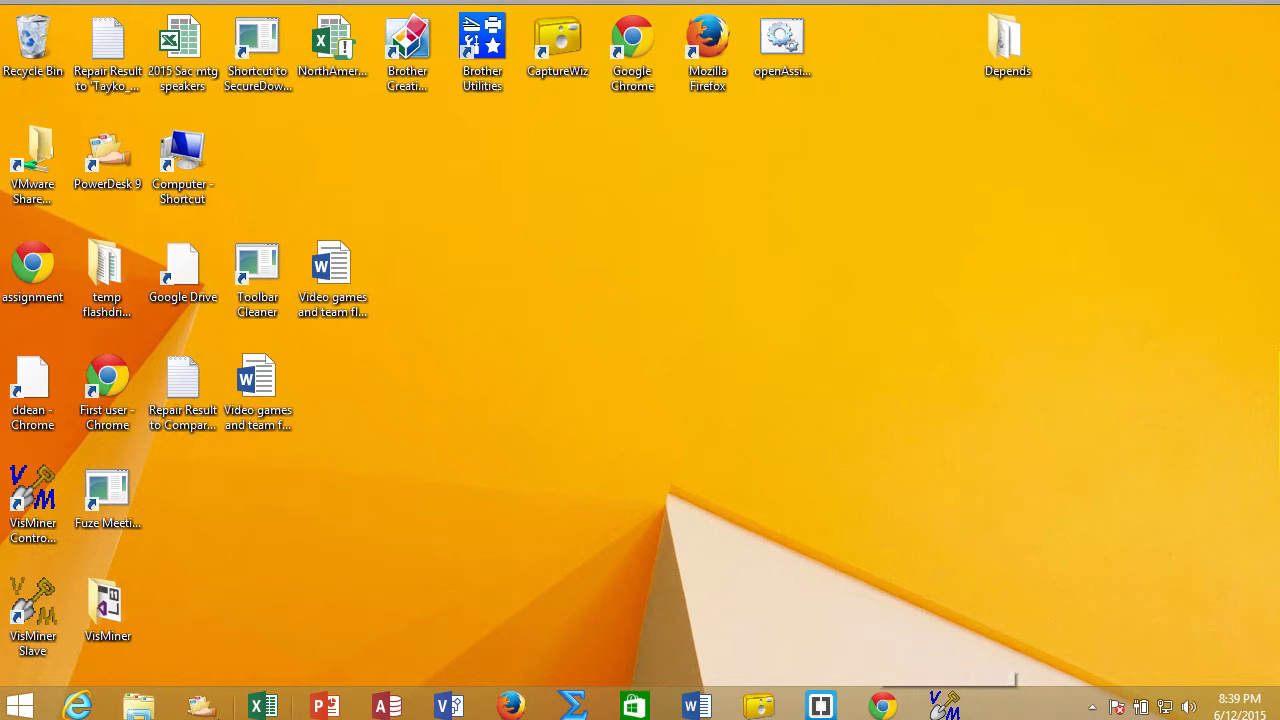
Step: Expand the VisMiner folder in the Start menu's installed programs list
left_click(18, 704)
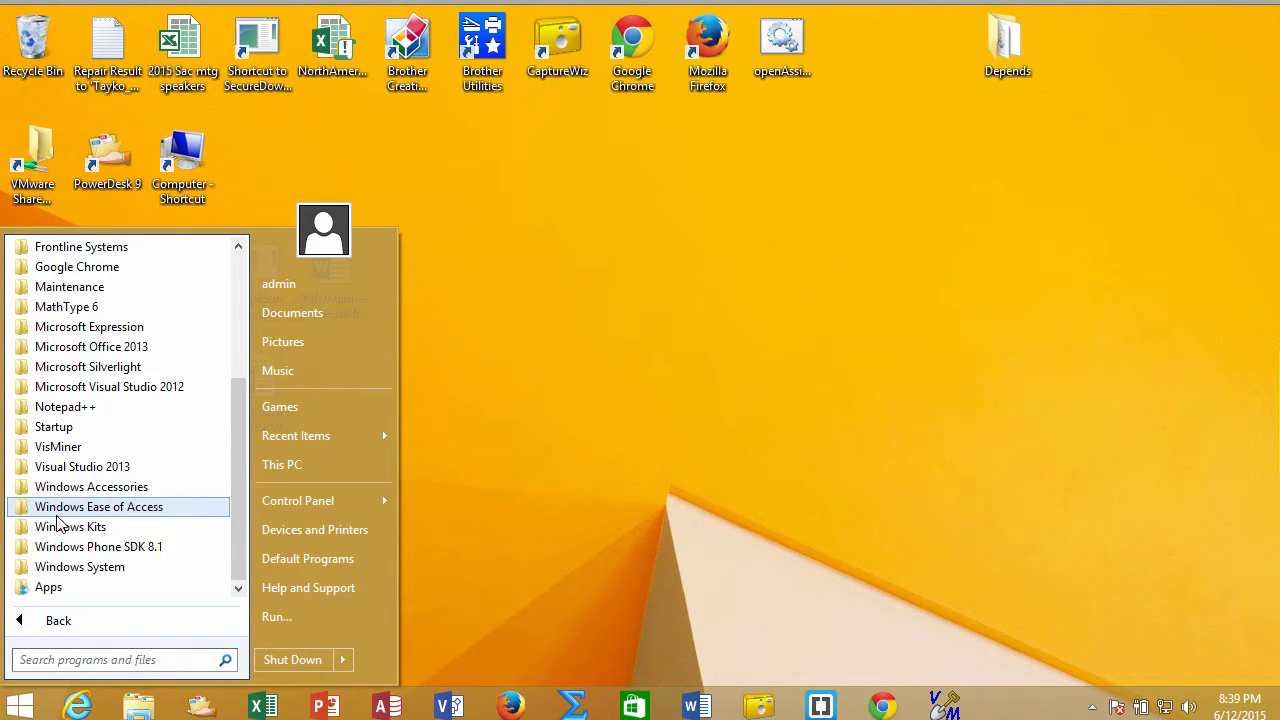
mouse_move(64, 448)
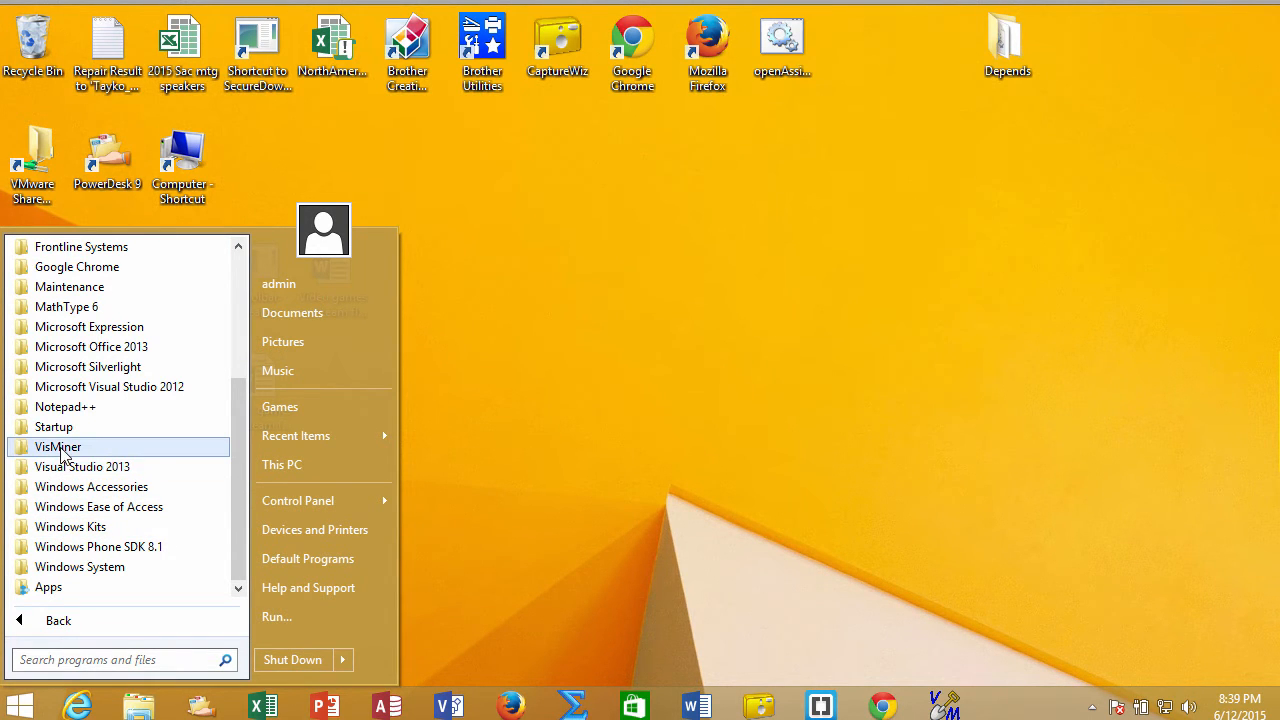
left_click(58, 446)
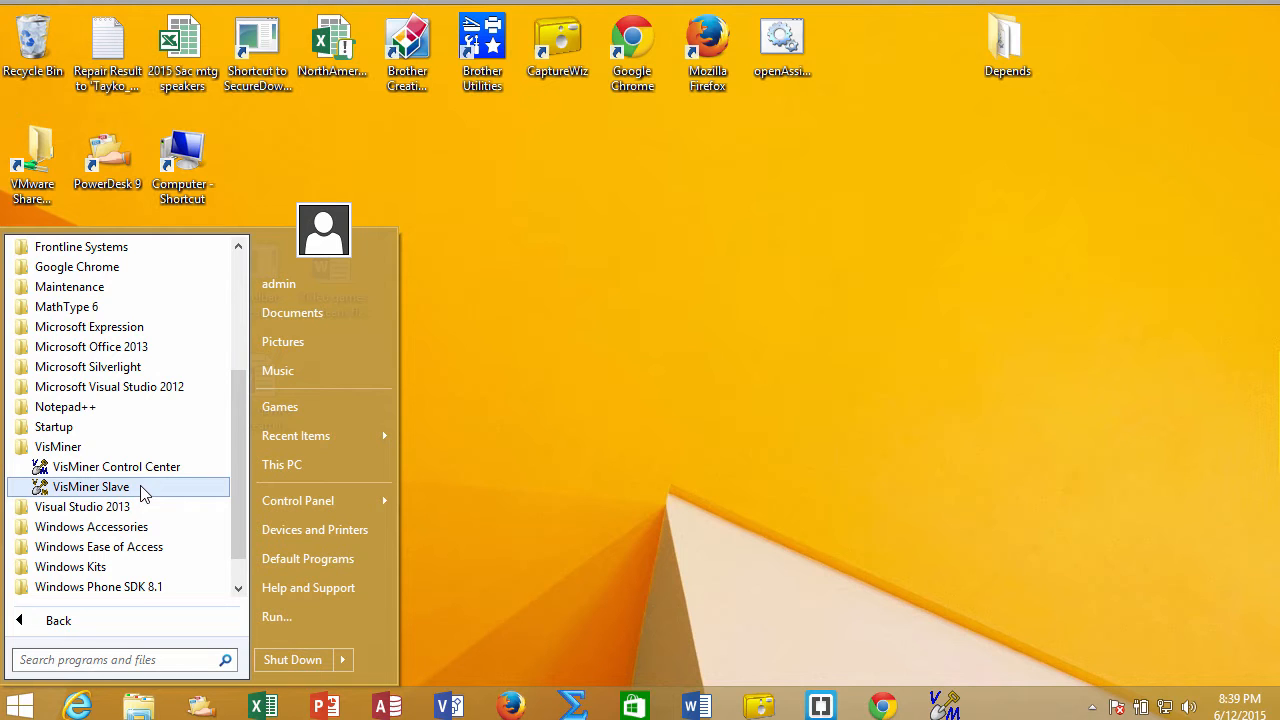
mouse_move(116, 466)
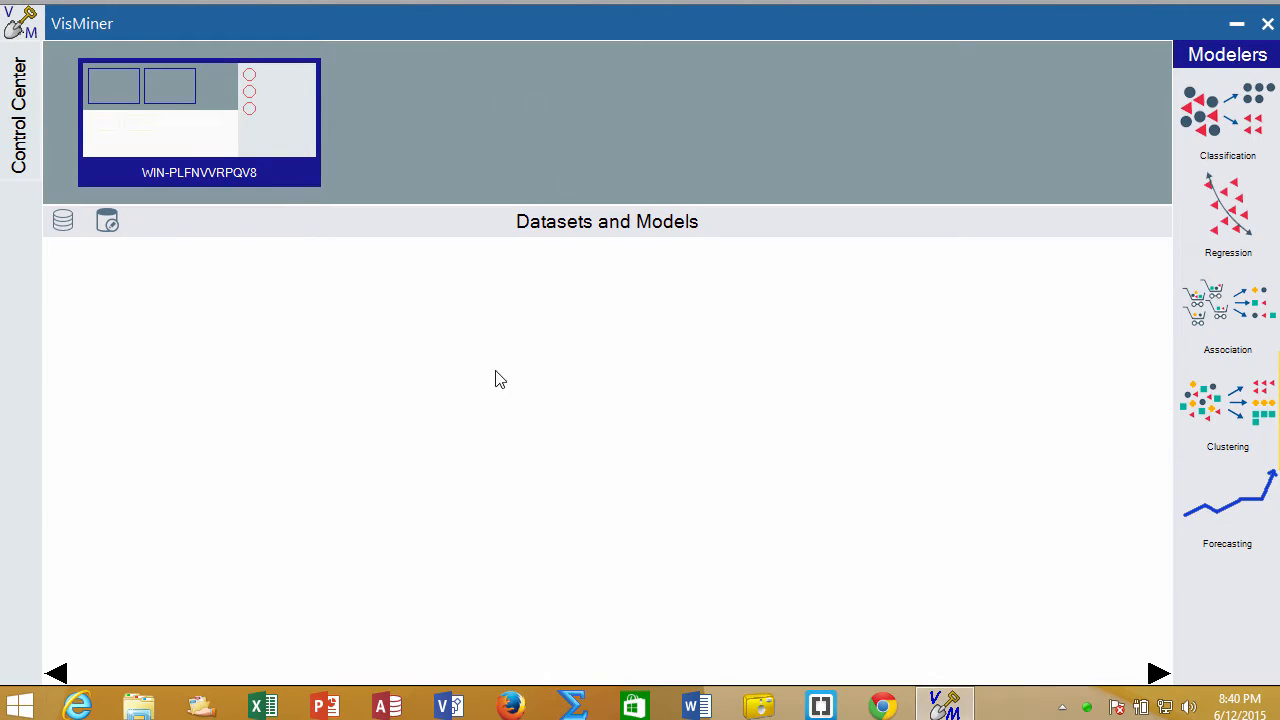
mouse_move(376, 560)
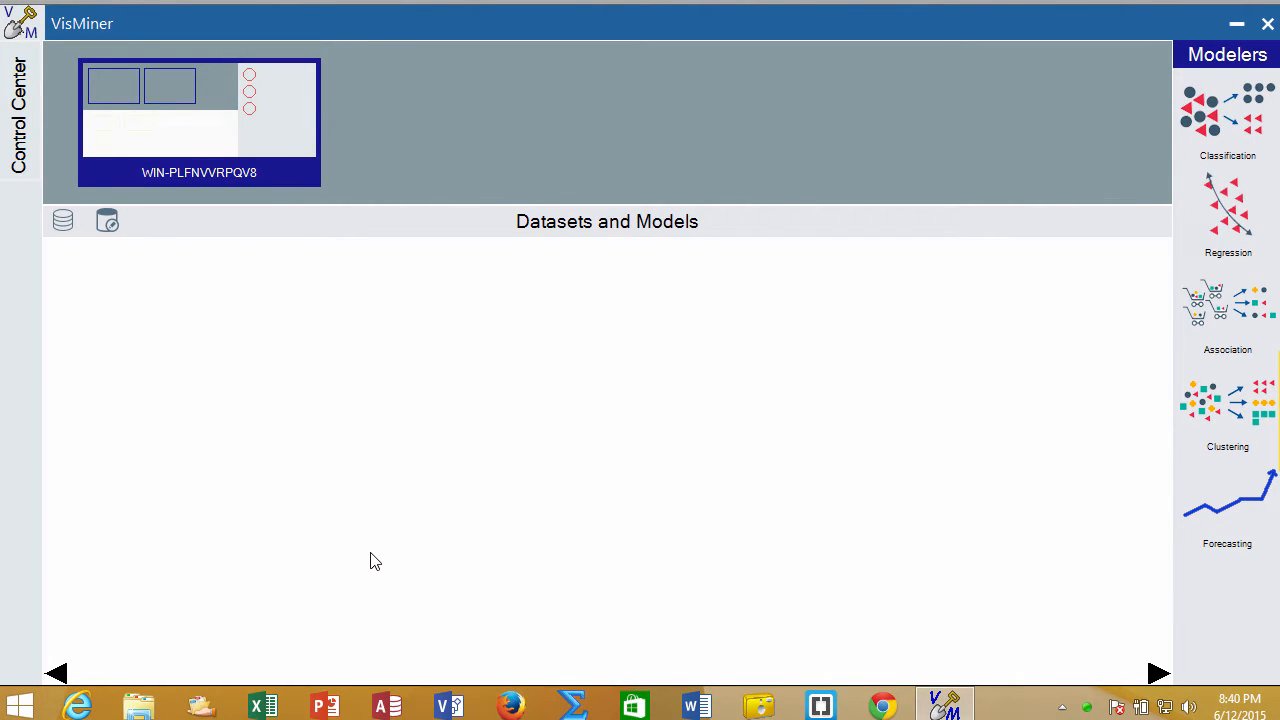
mouse_move(410, 444)
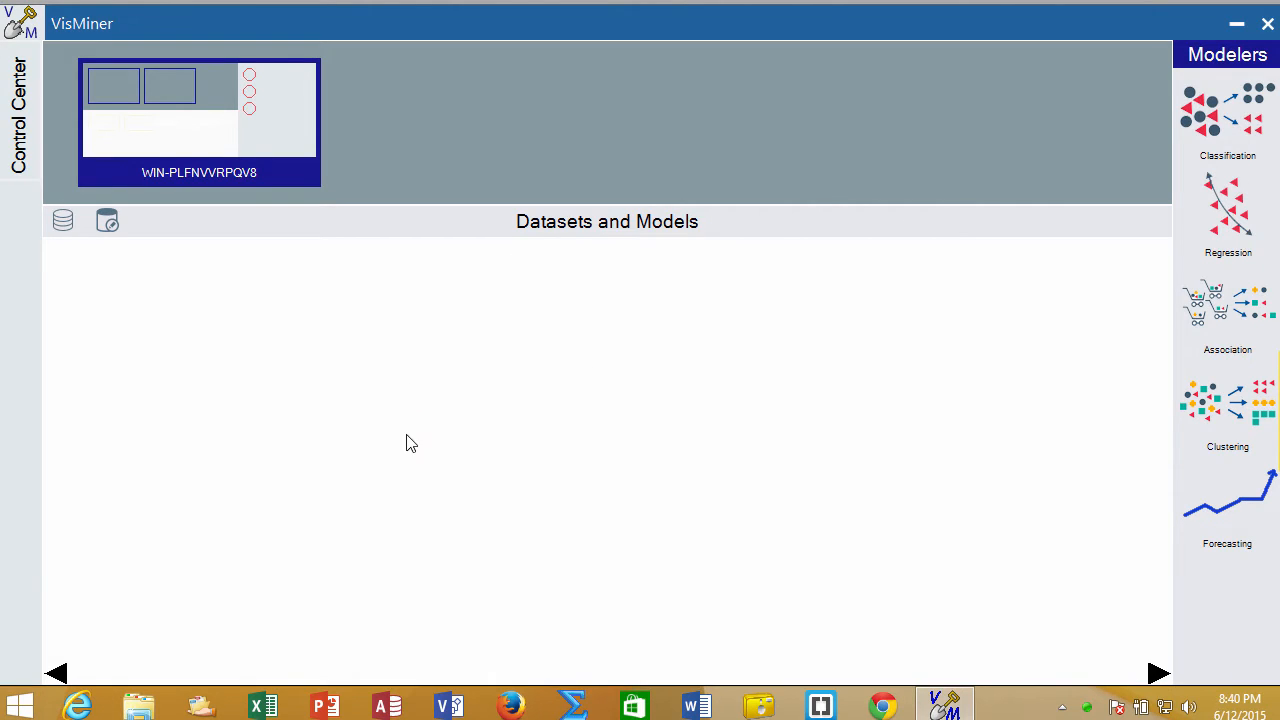
mouse_move(640, 458)
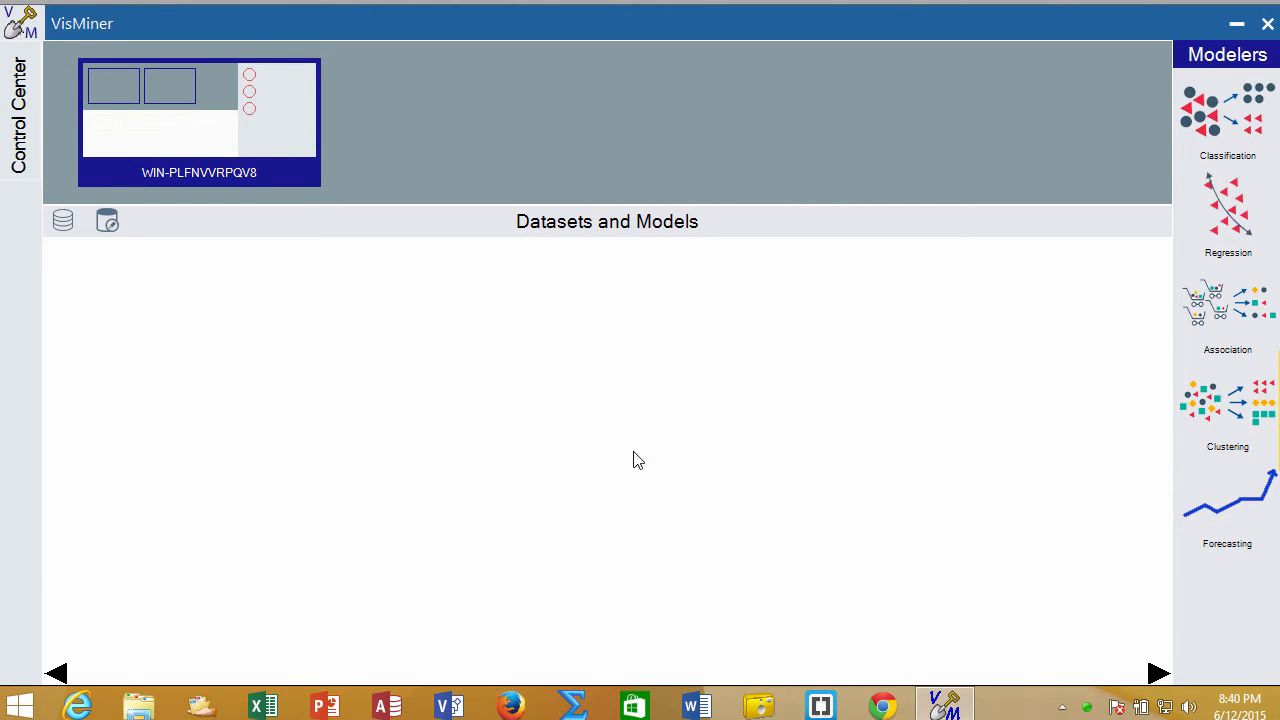
mouse_move(236, 314)
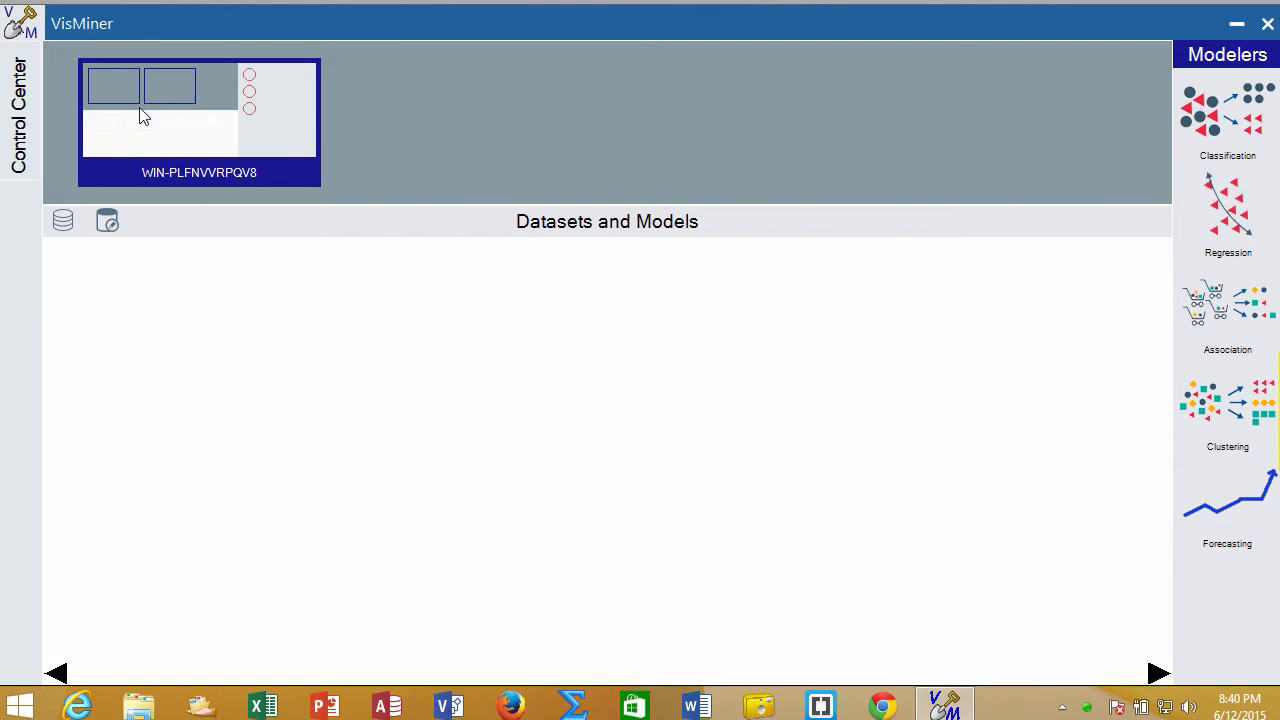
mouse_move(164, 168)
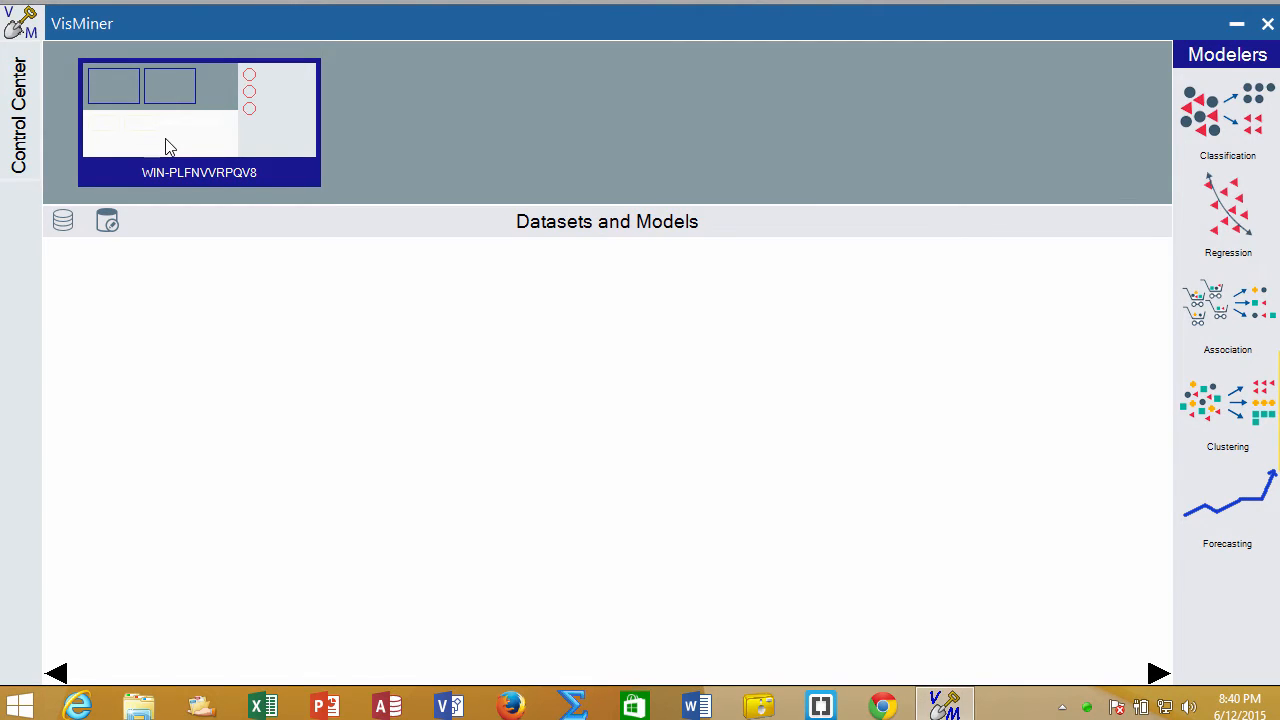
mouse_move(120, 104)
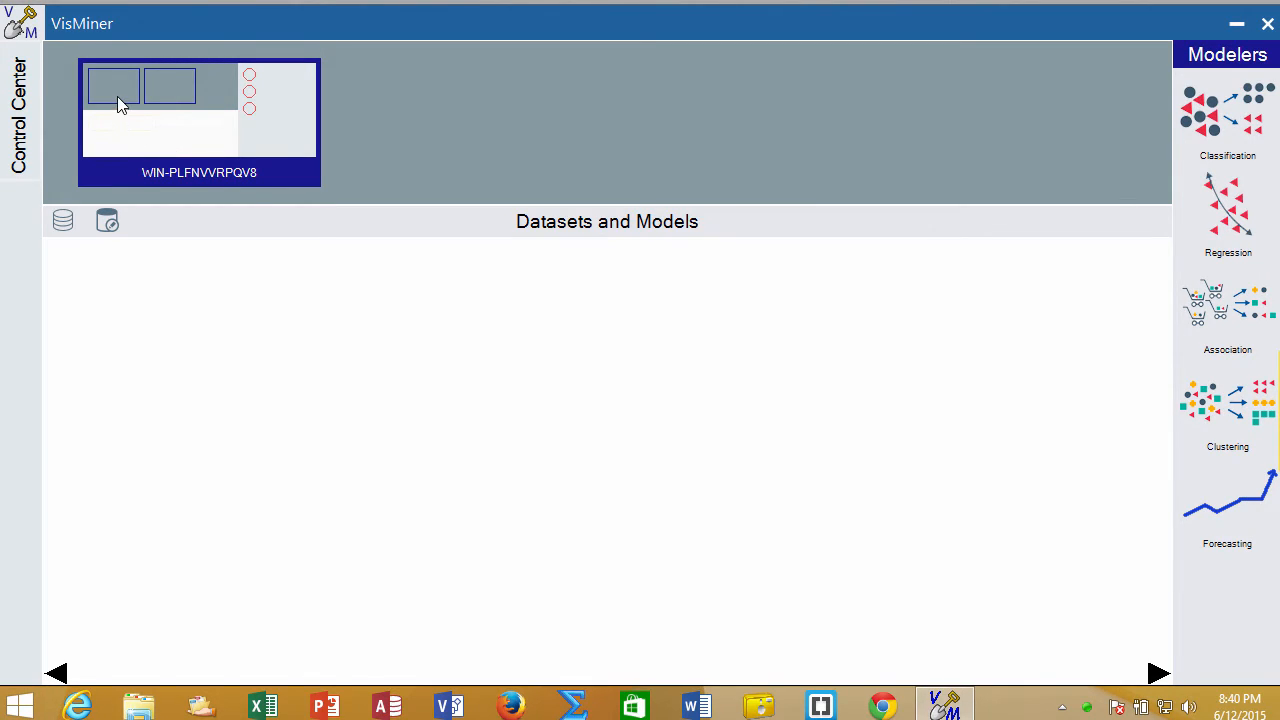
mouse_move(154, 108)
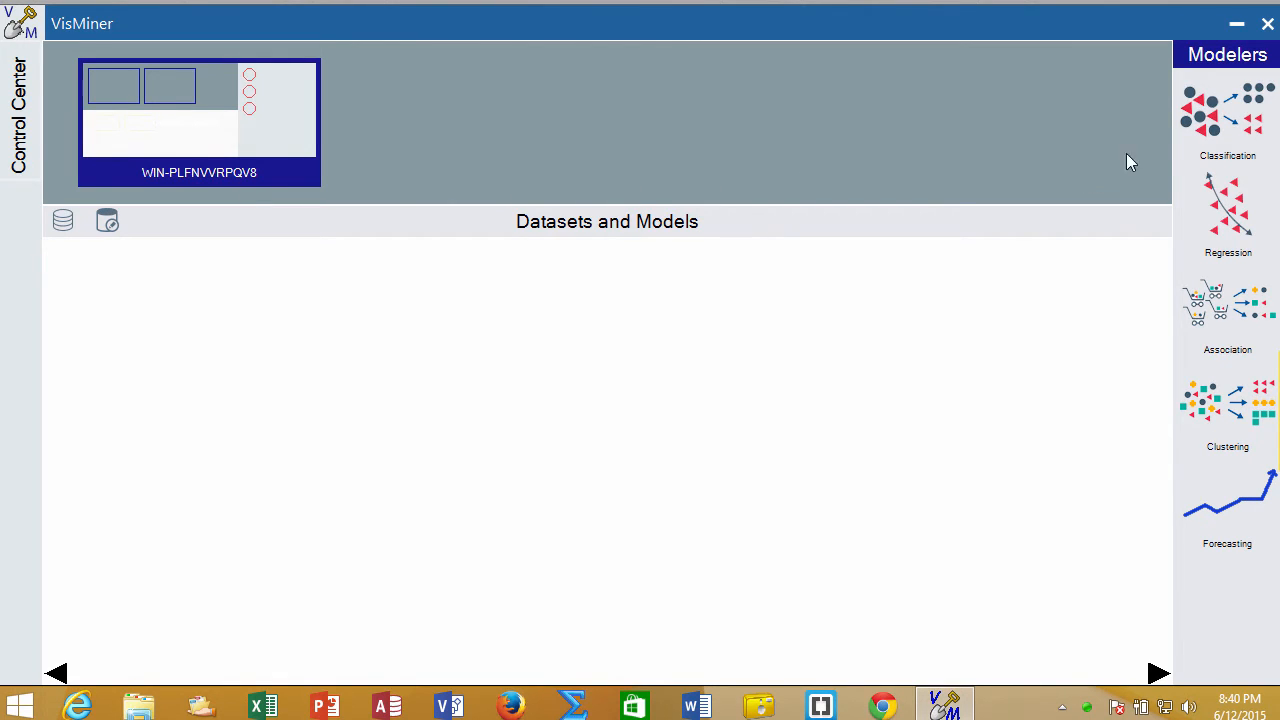
mouse_move(1222, 666)
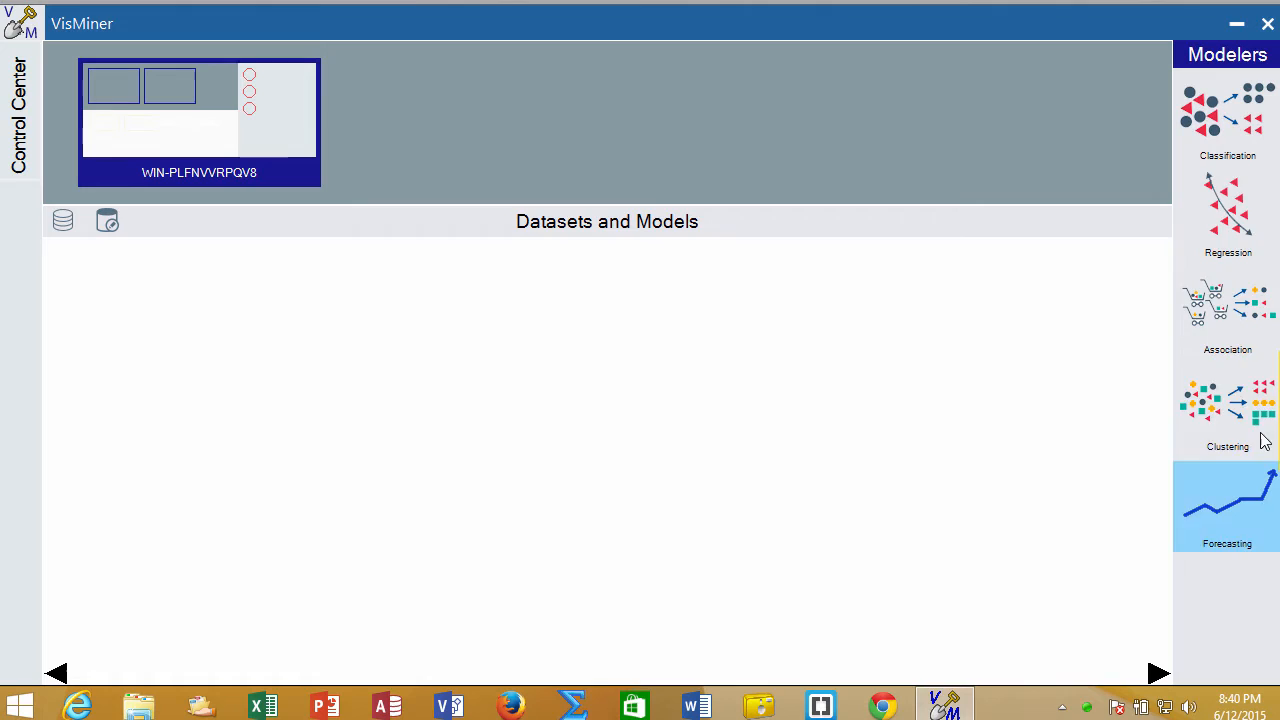
mouse_move(1228, 216)
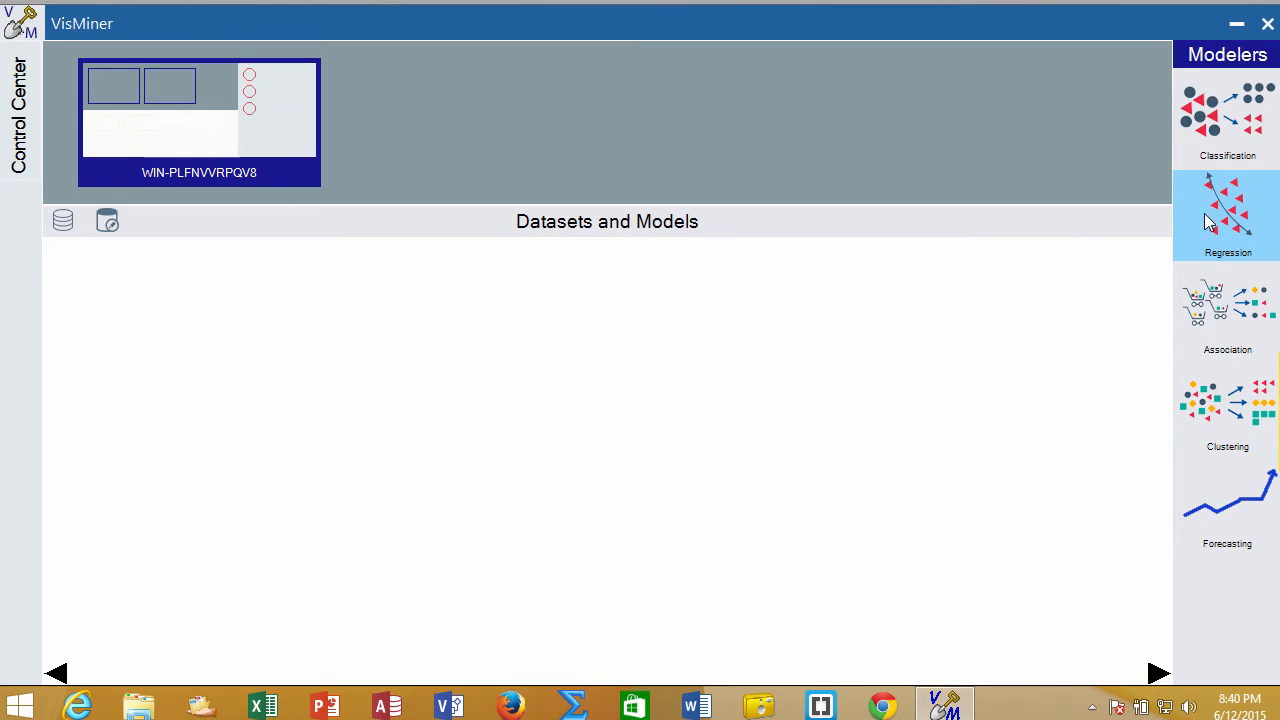
mouse_move(64, 220)
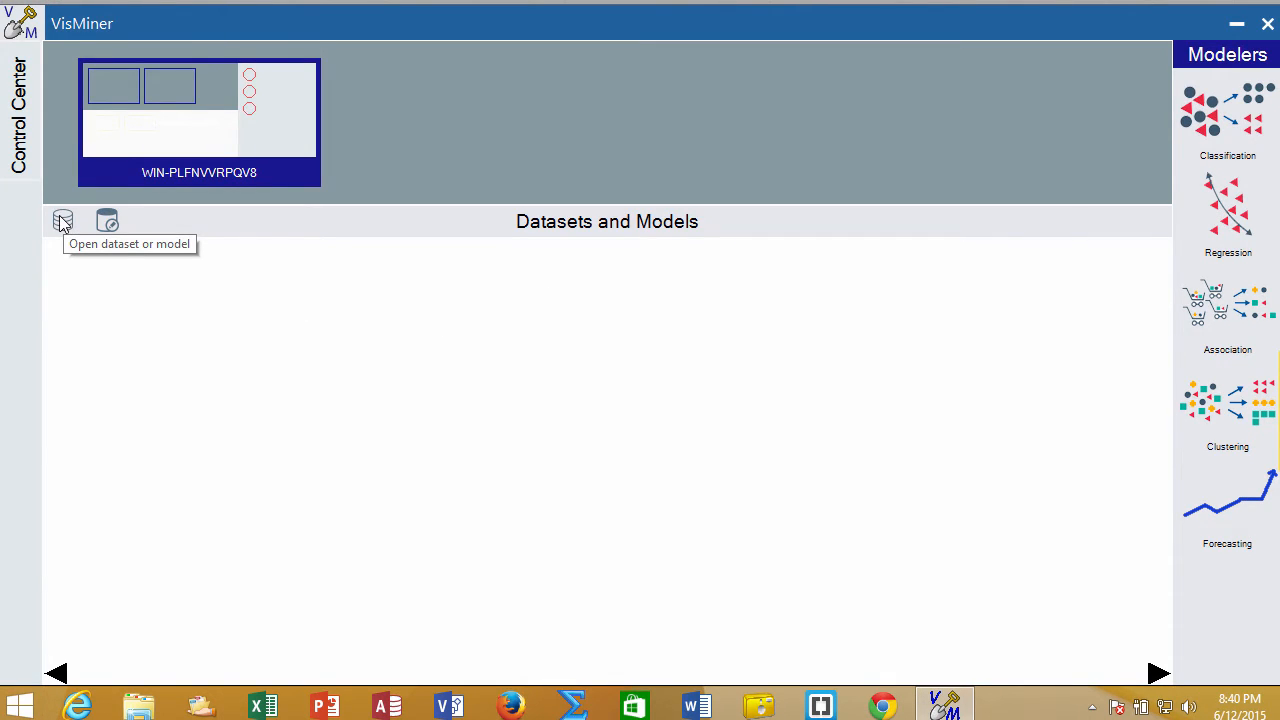
left_click(64, 220)
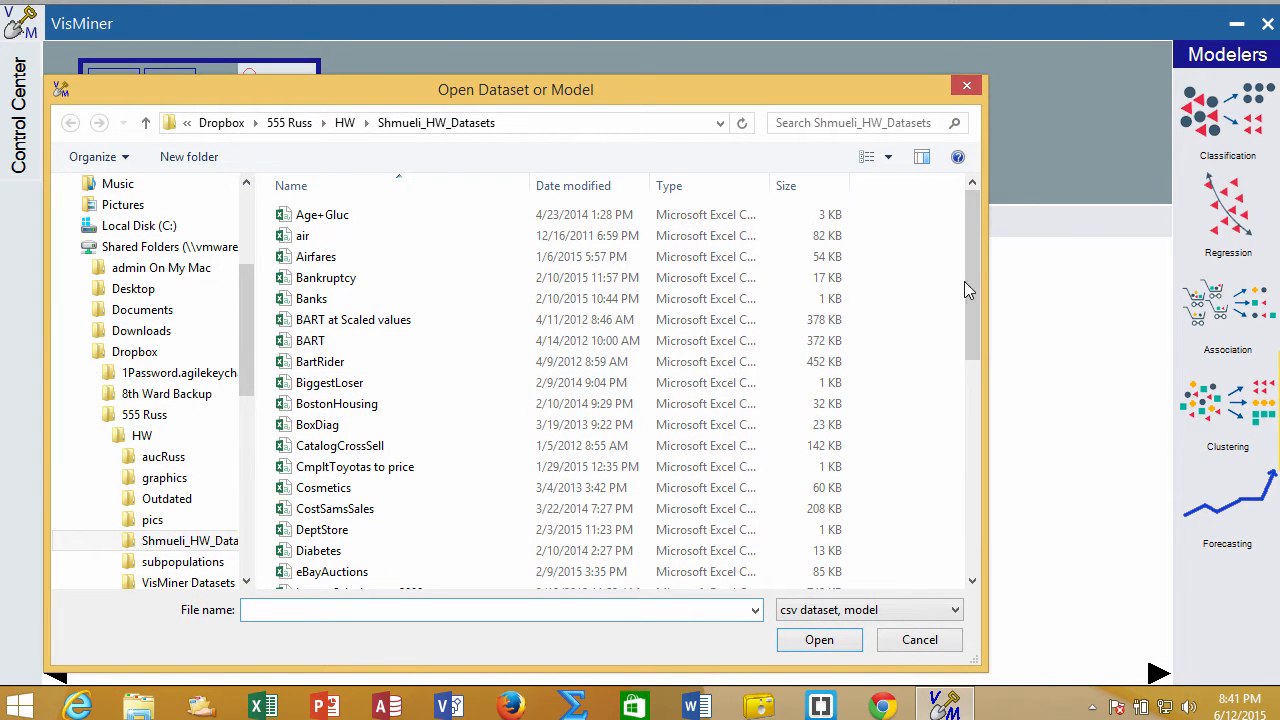
Step: Scroll the Open Dataset dialog's file list toward ToyotaCorolla12varAgeYrs.csv
scroll("down", 3)
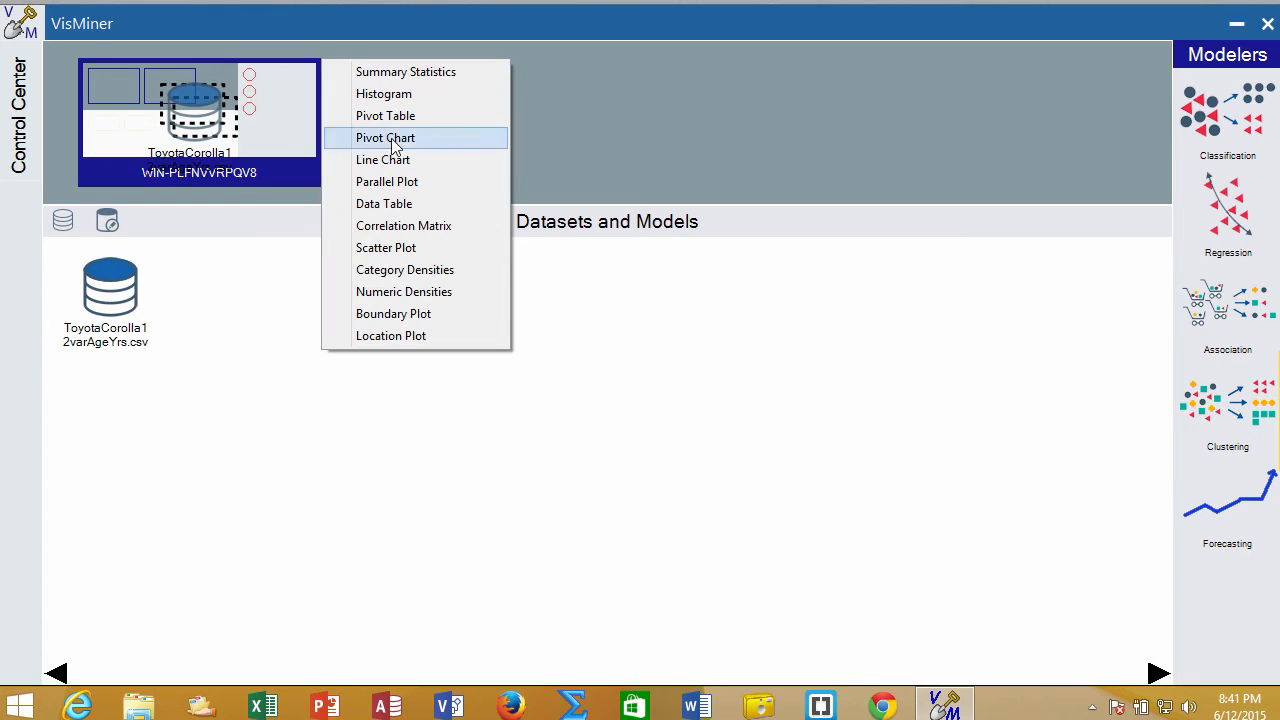
Step: Show ToyotaCorolla12varAgeYrs.csv in the Table Viewer and browse its 1436 rows
left_click(384, 204)
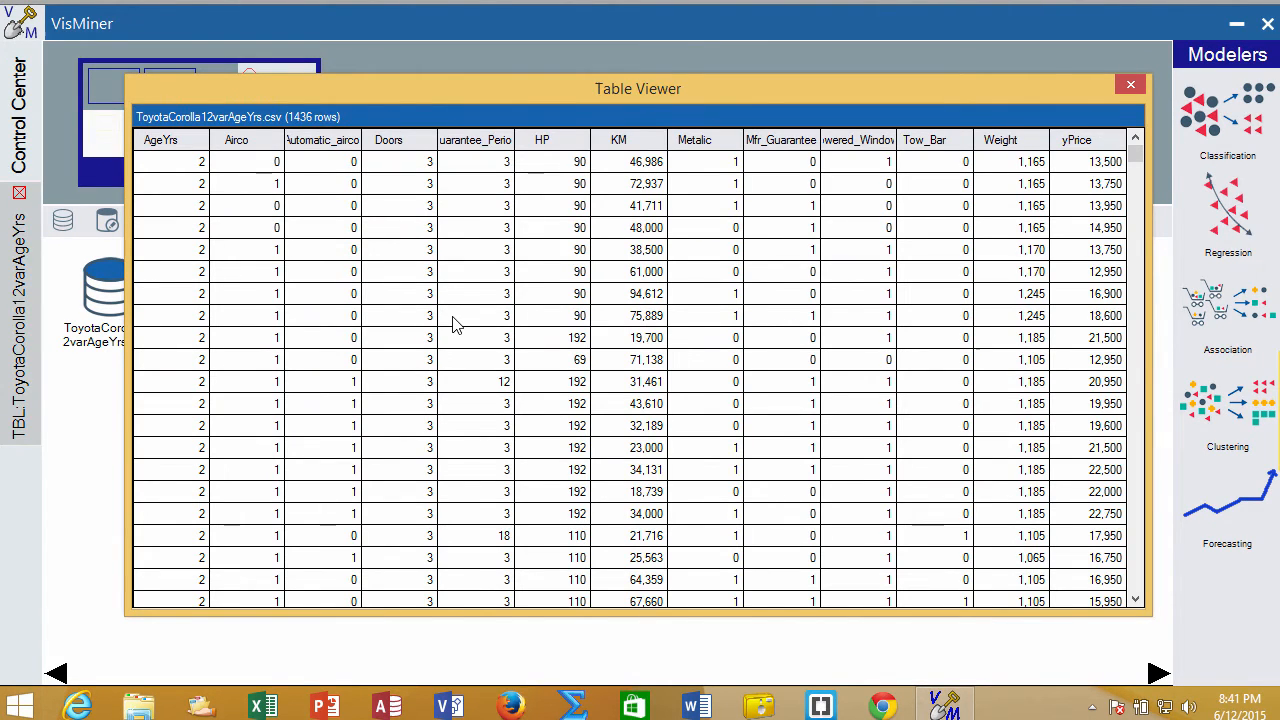
mouse_move(1044, 204)
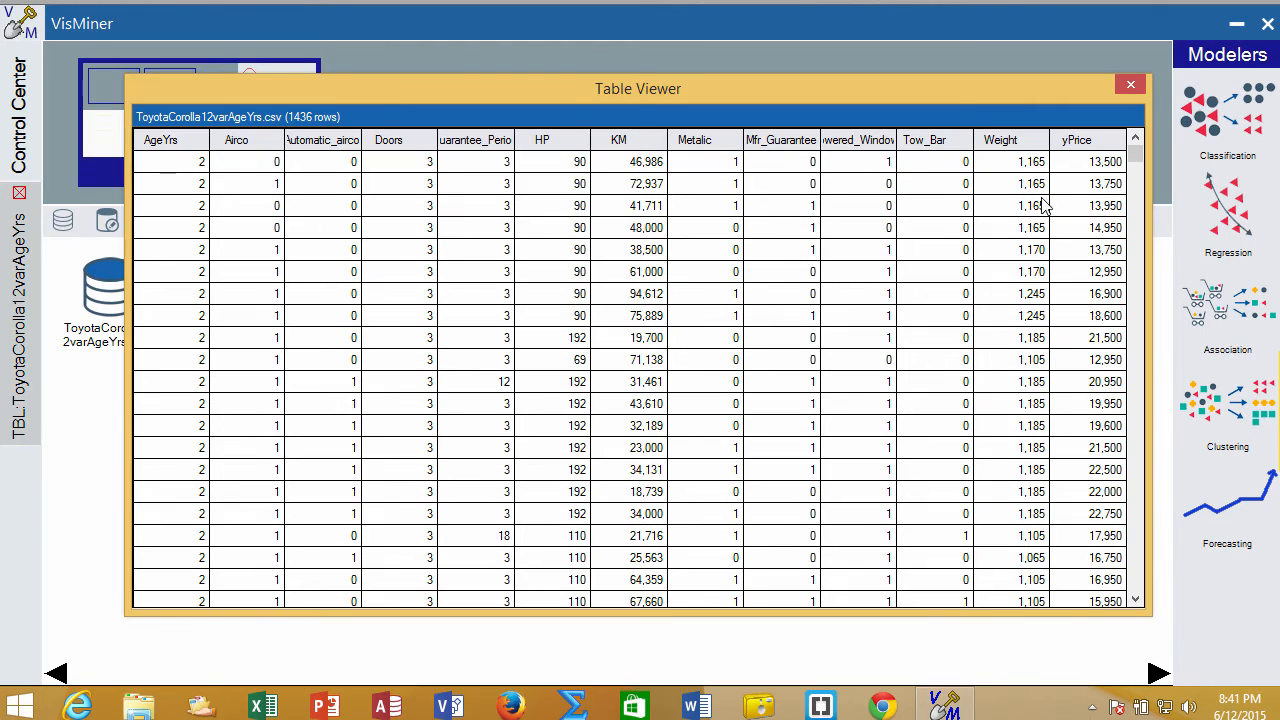
mouse_move(590, 584)
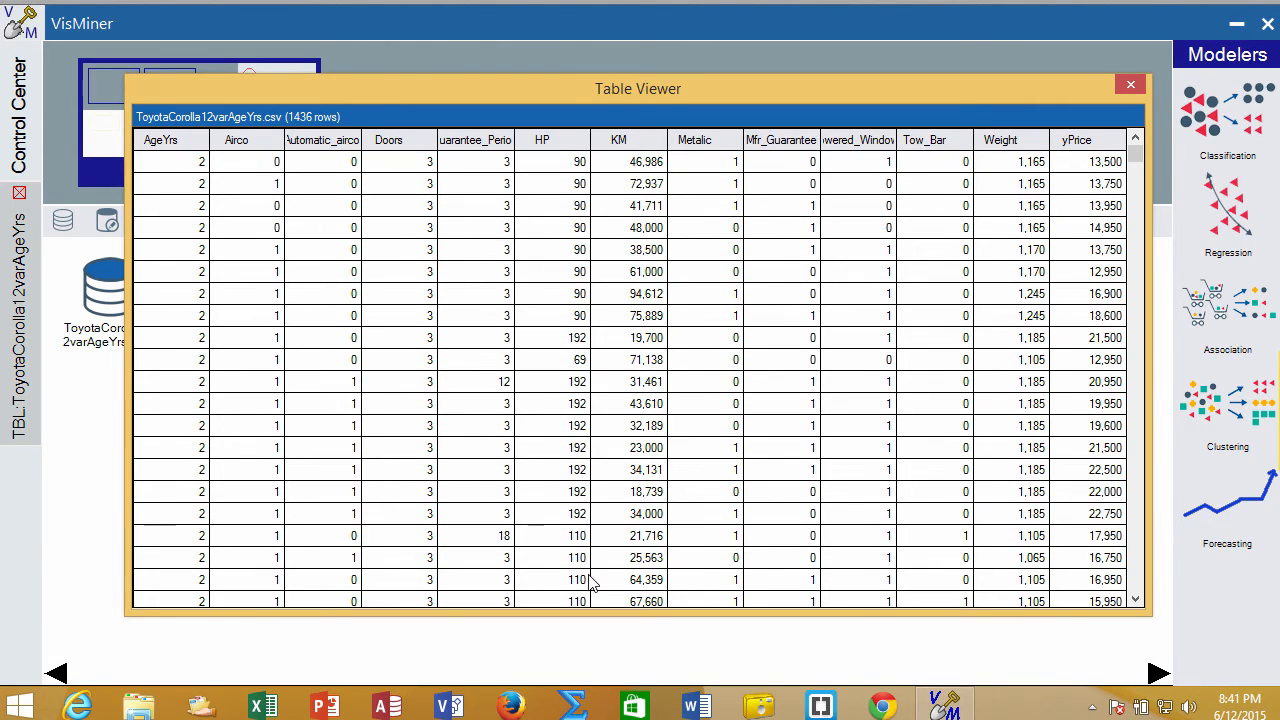
mouse_move(1130, 190)
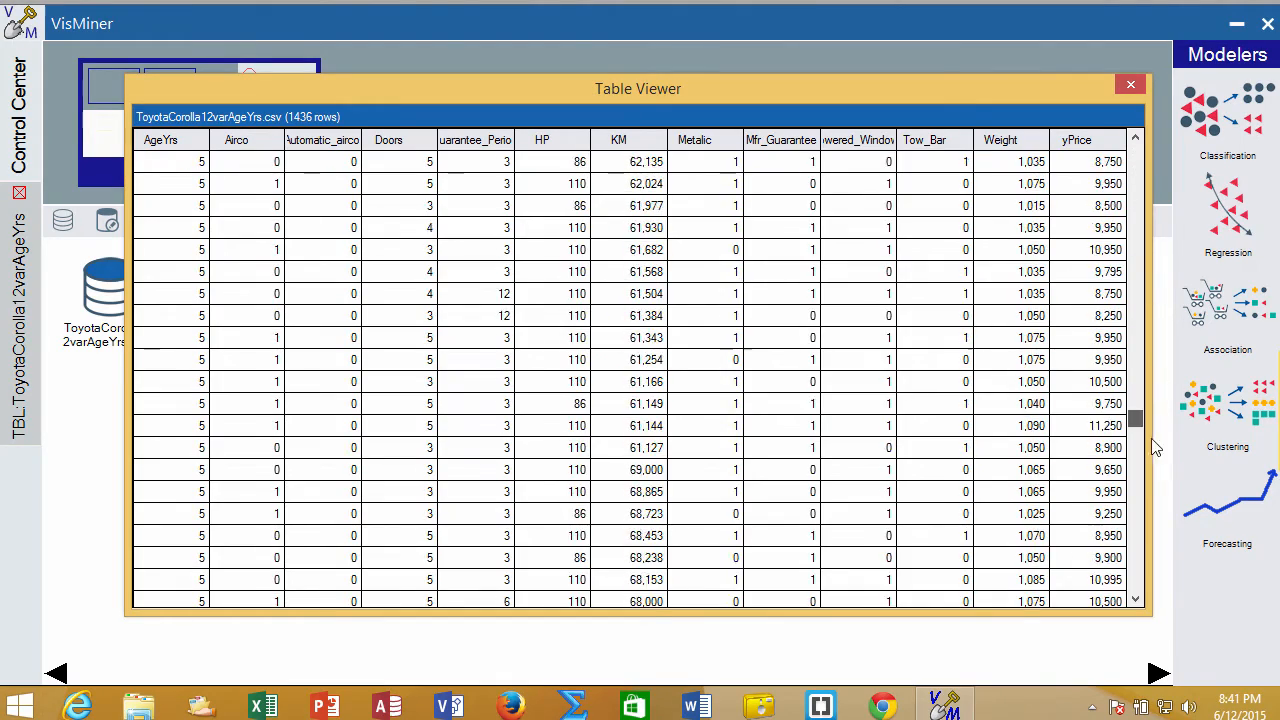
scroll("down", 3)
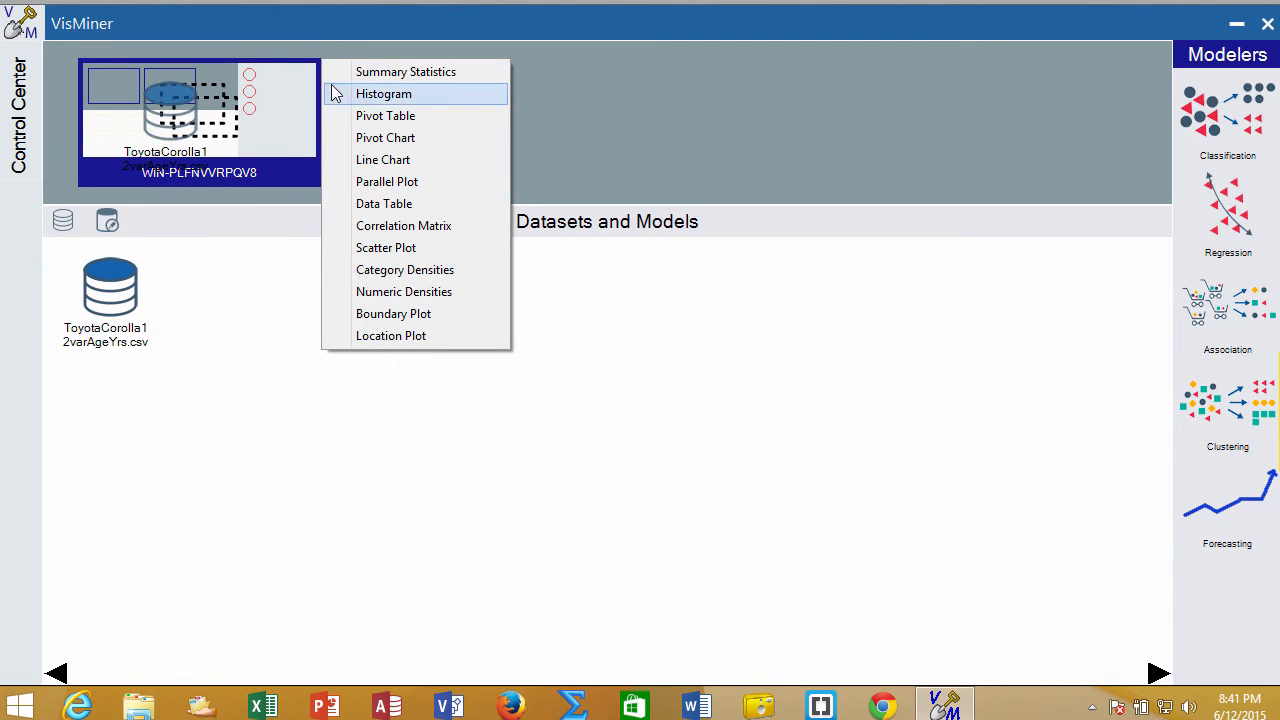
Step: Show summary statistics and reveal the value-frequency breakdown behind a column's Cardinality cell
left_click(404, 72)
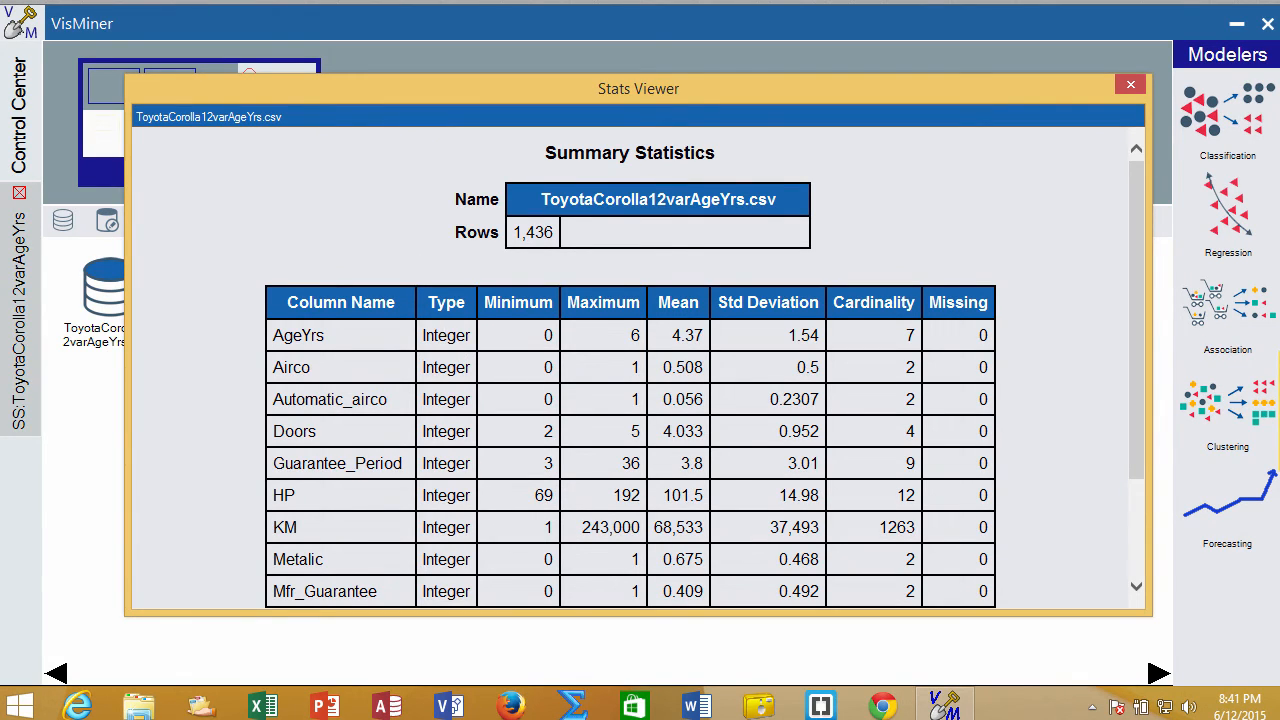
mouse_move(456, 576)
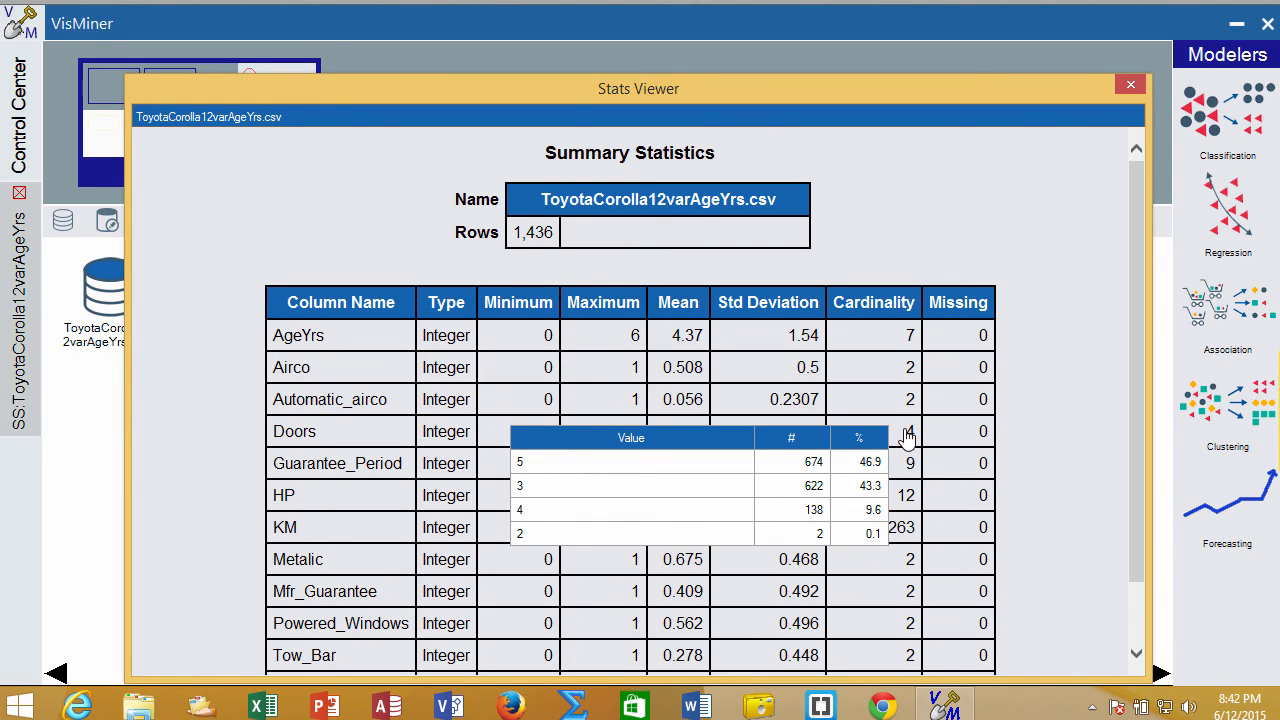
mouse_move(904, 452)
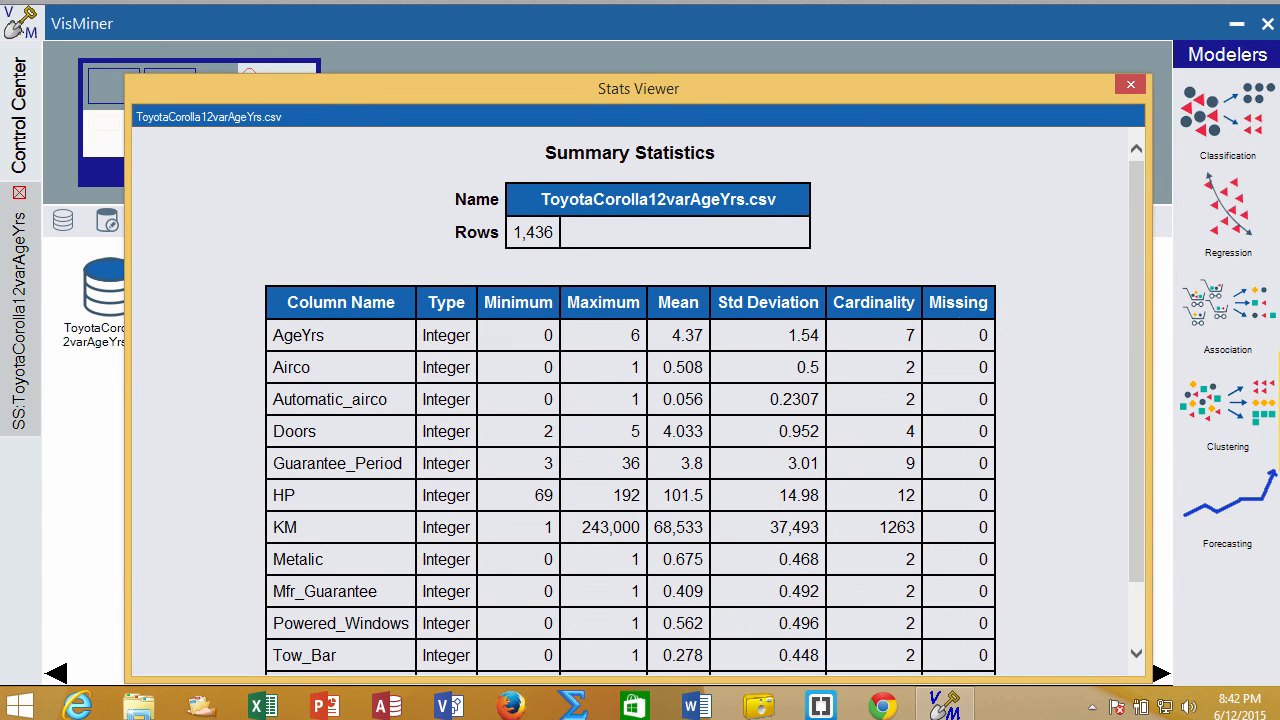
scroll("down", 3)
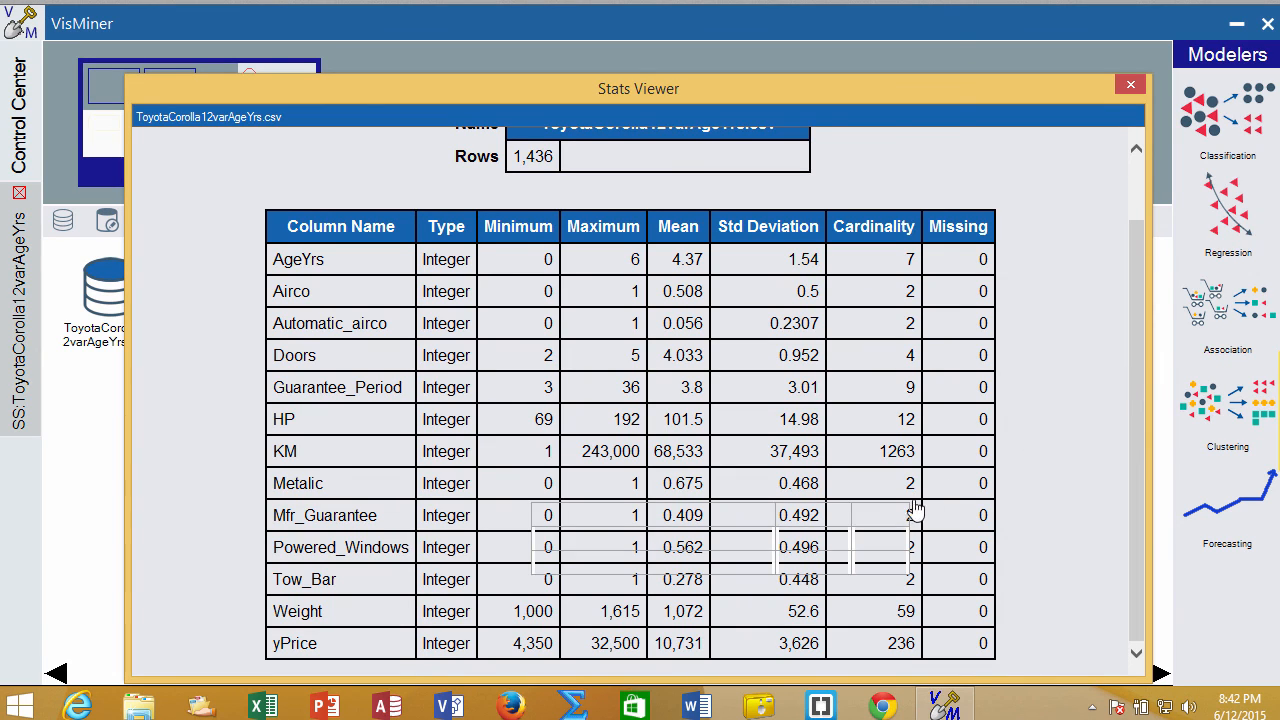
left_click(910, 516)
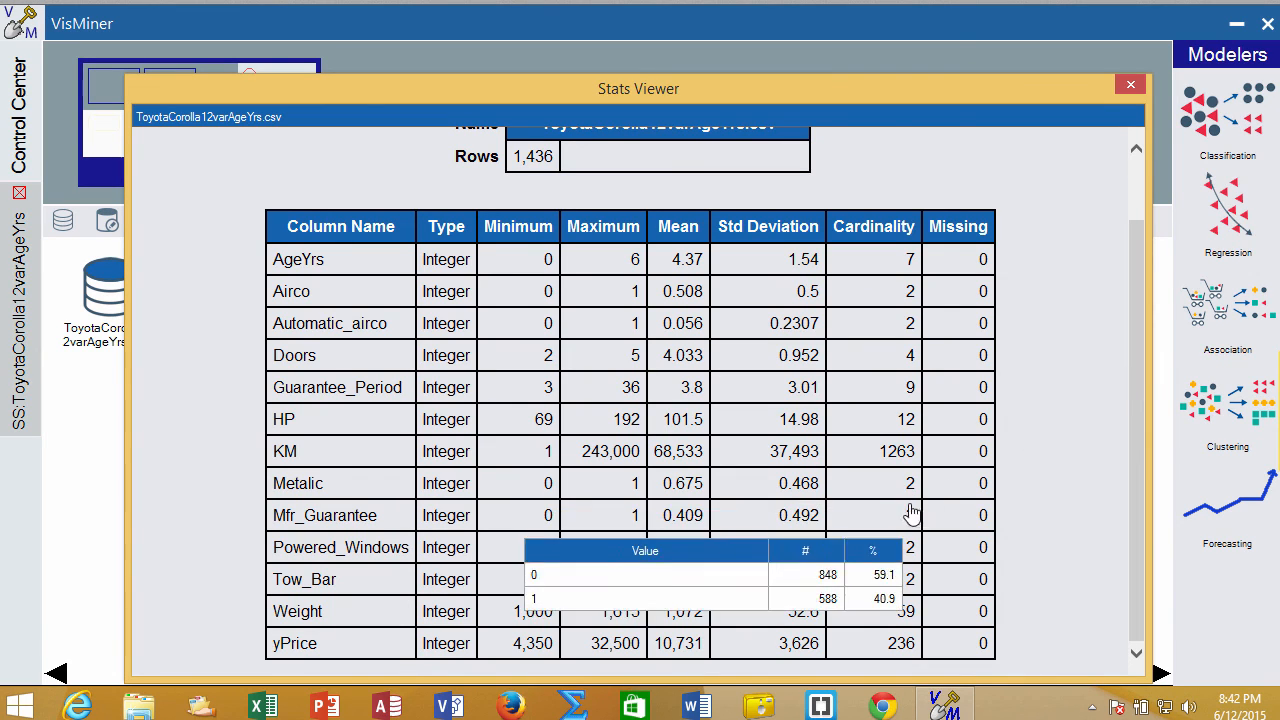
mouse_move(910, 486)
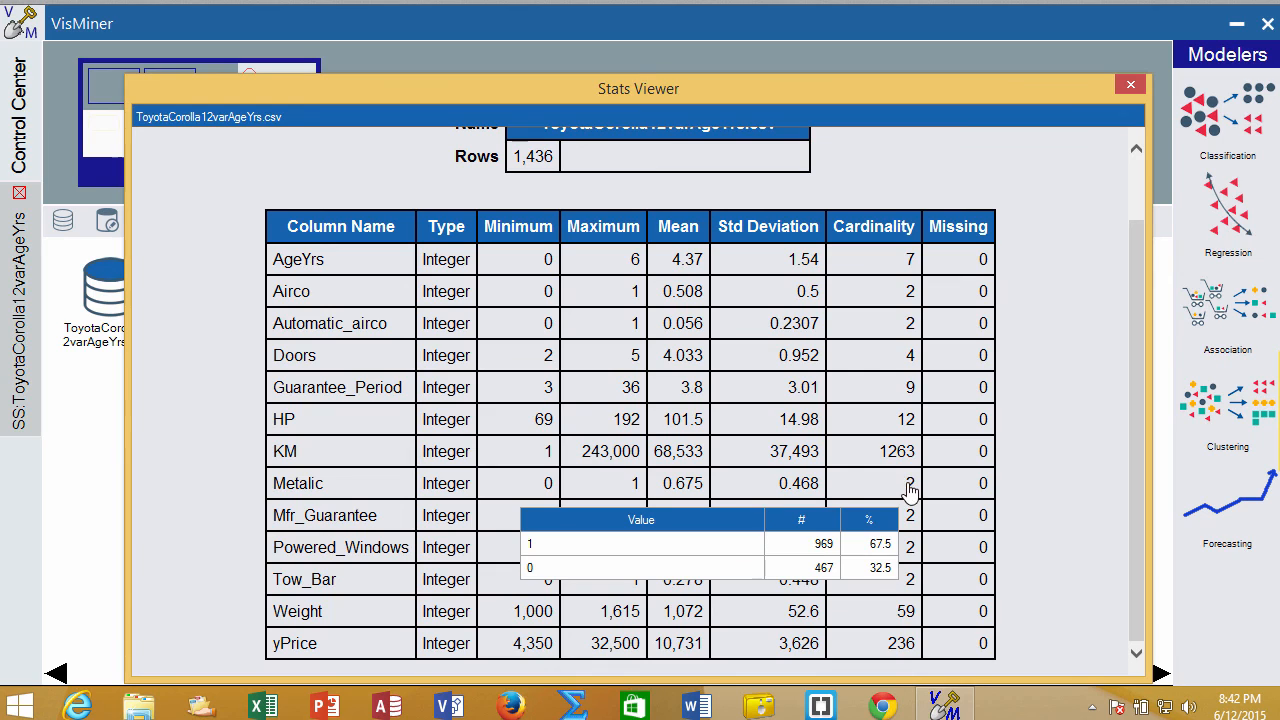